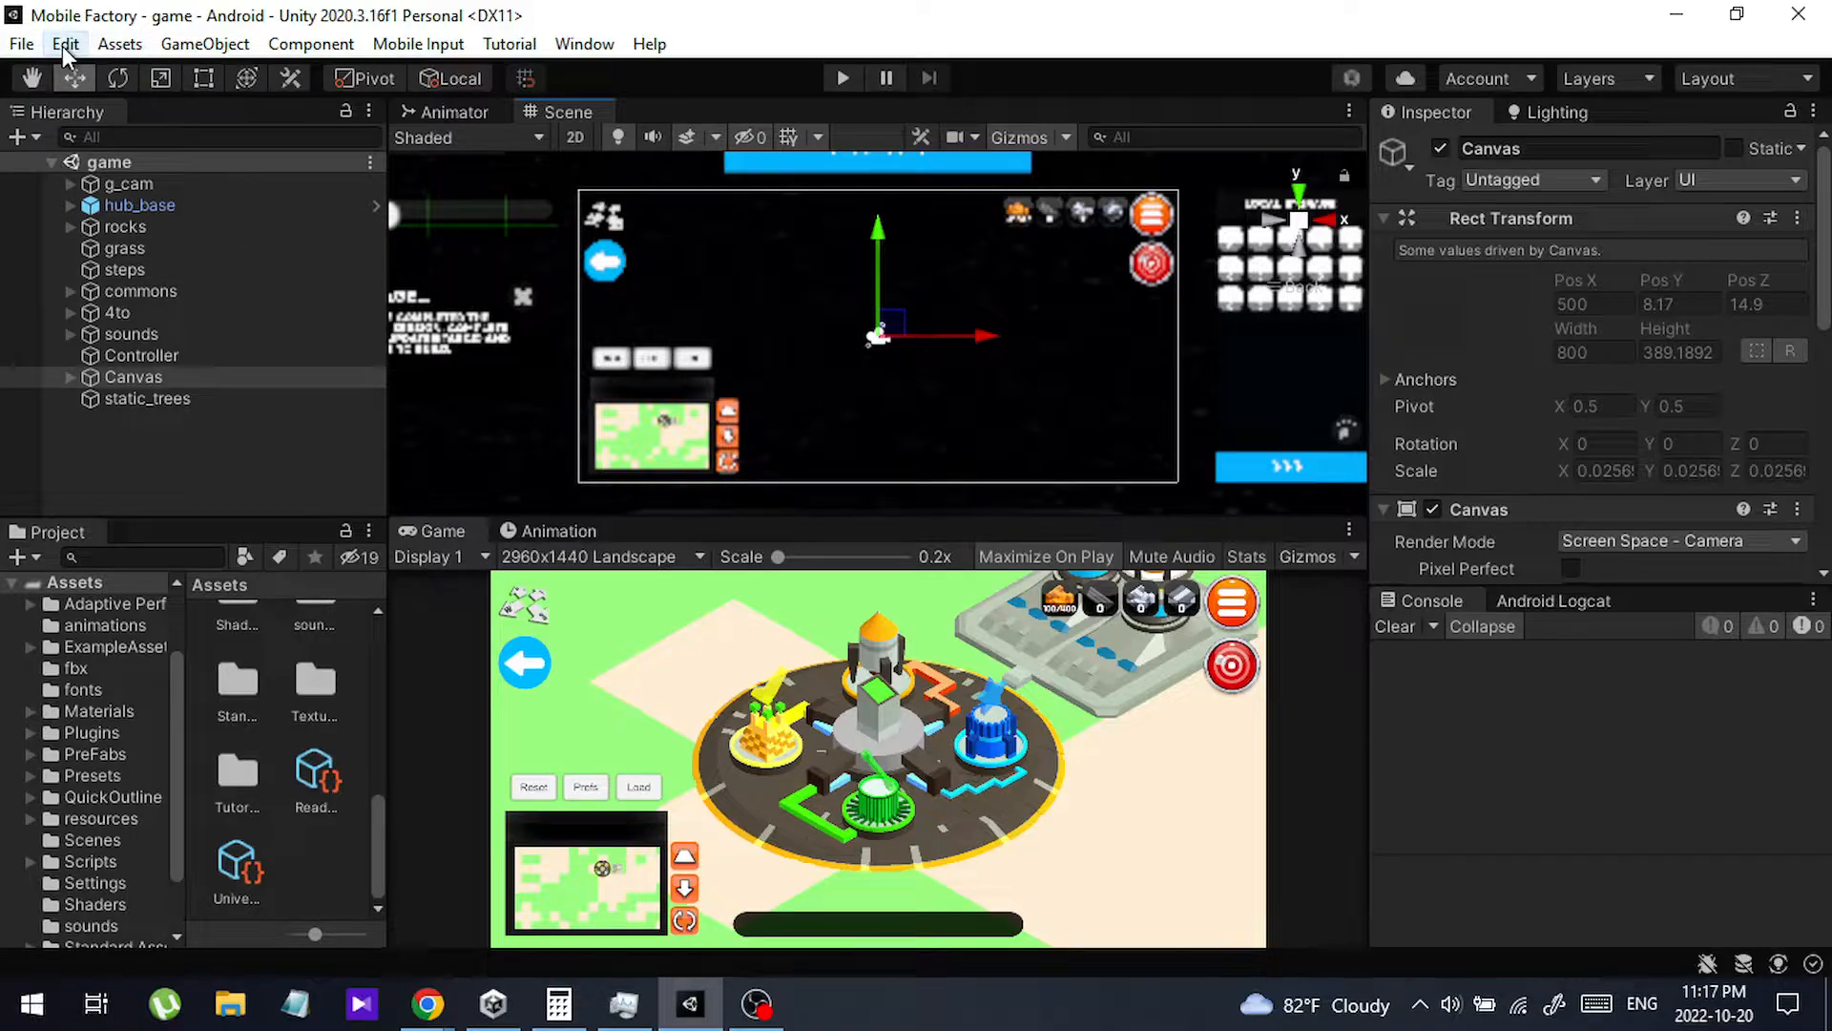
Open the Edit menu from the menu bar
click(65, 45)
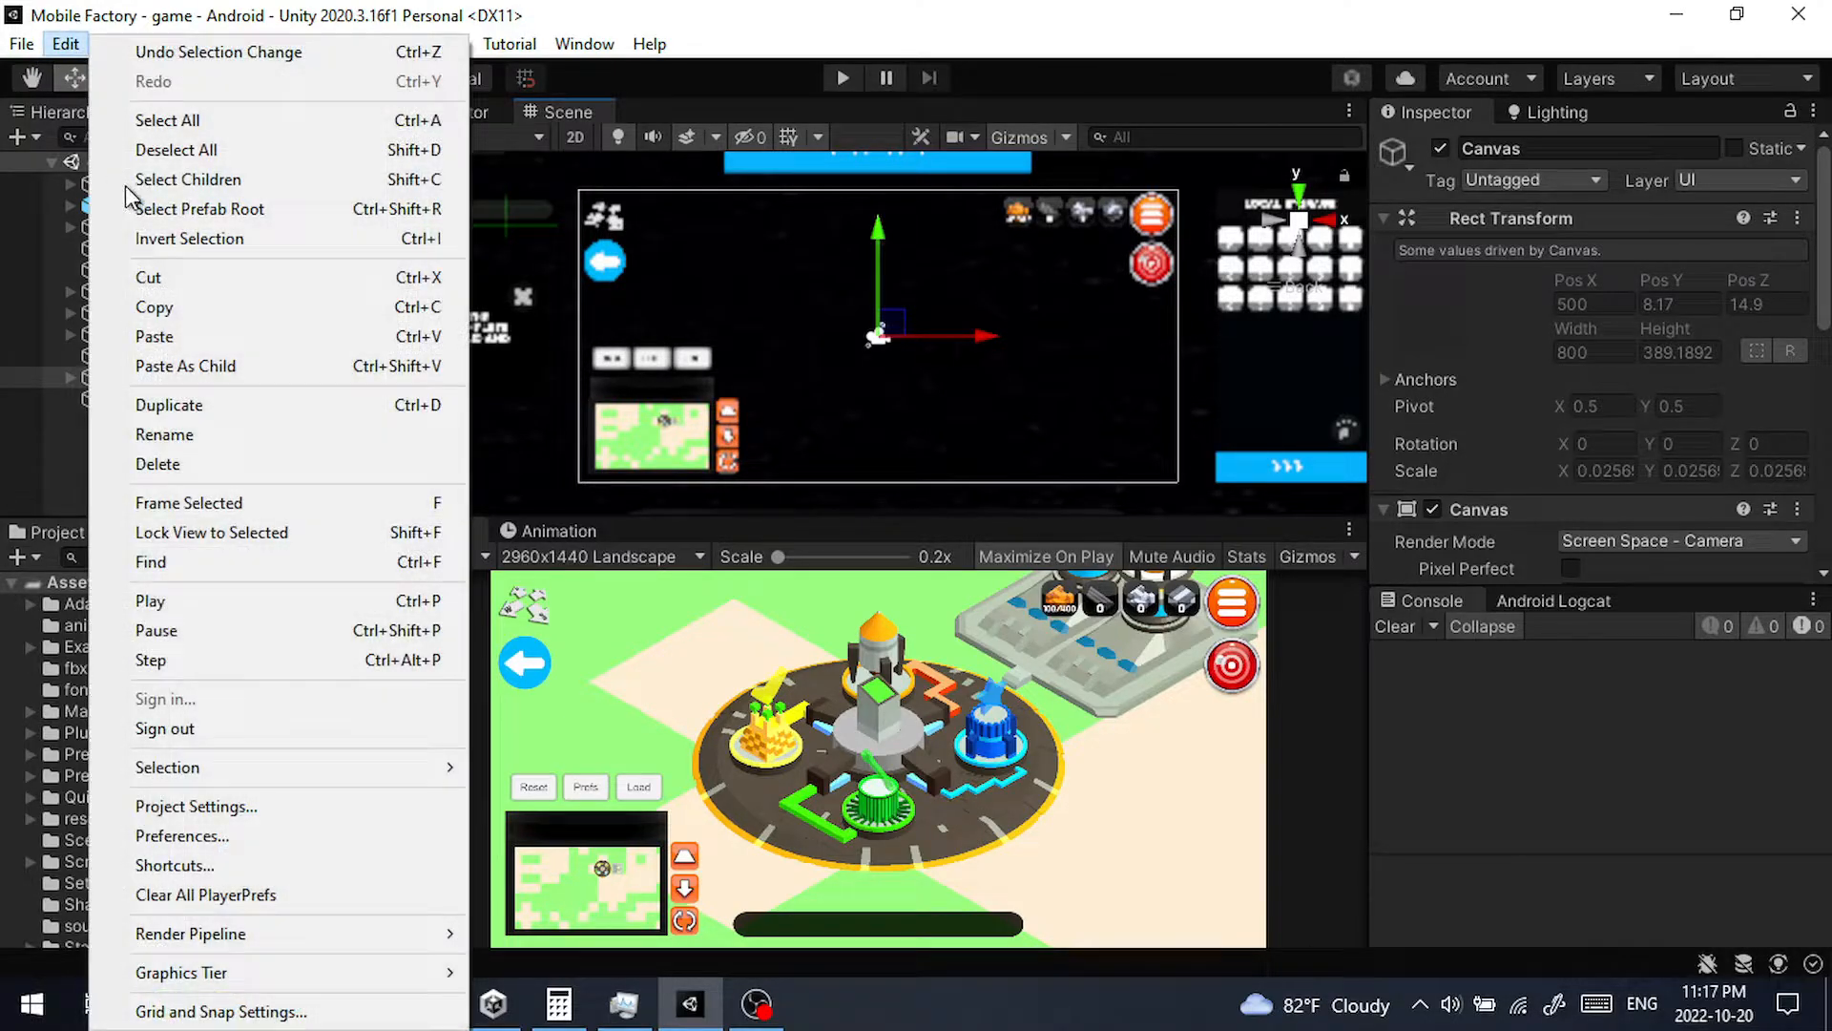
mouse_move(181, 836)
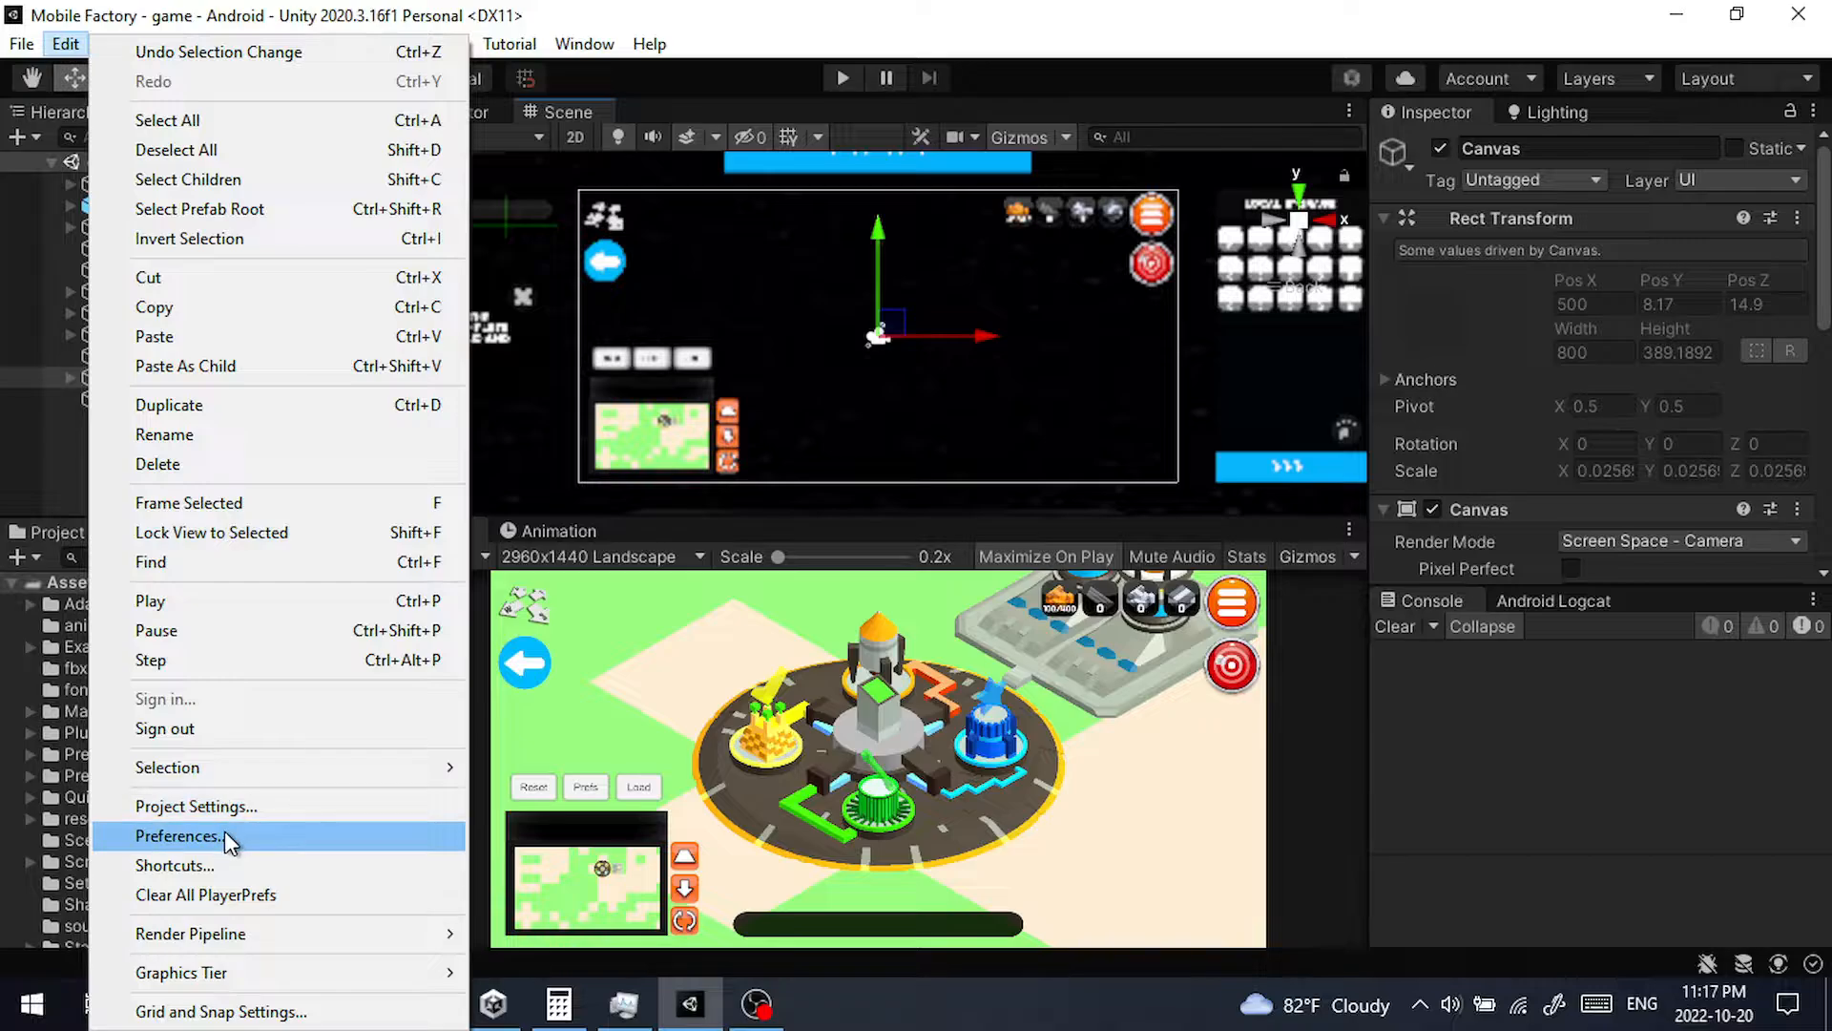
Open Project Settings on the Quality page listing Low, Medium and High levels
click(194, 807)
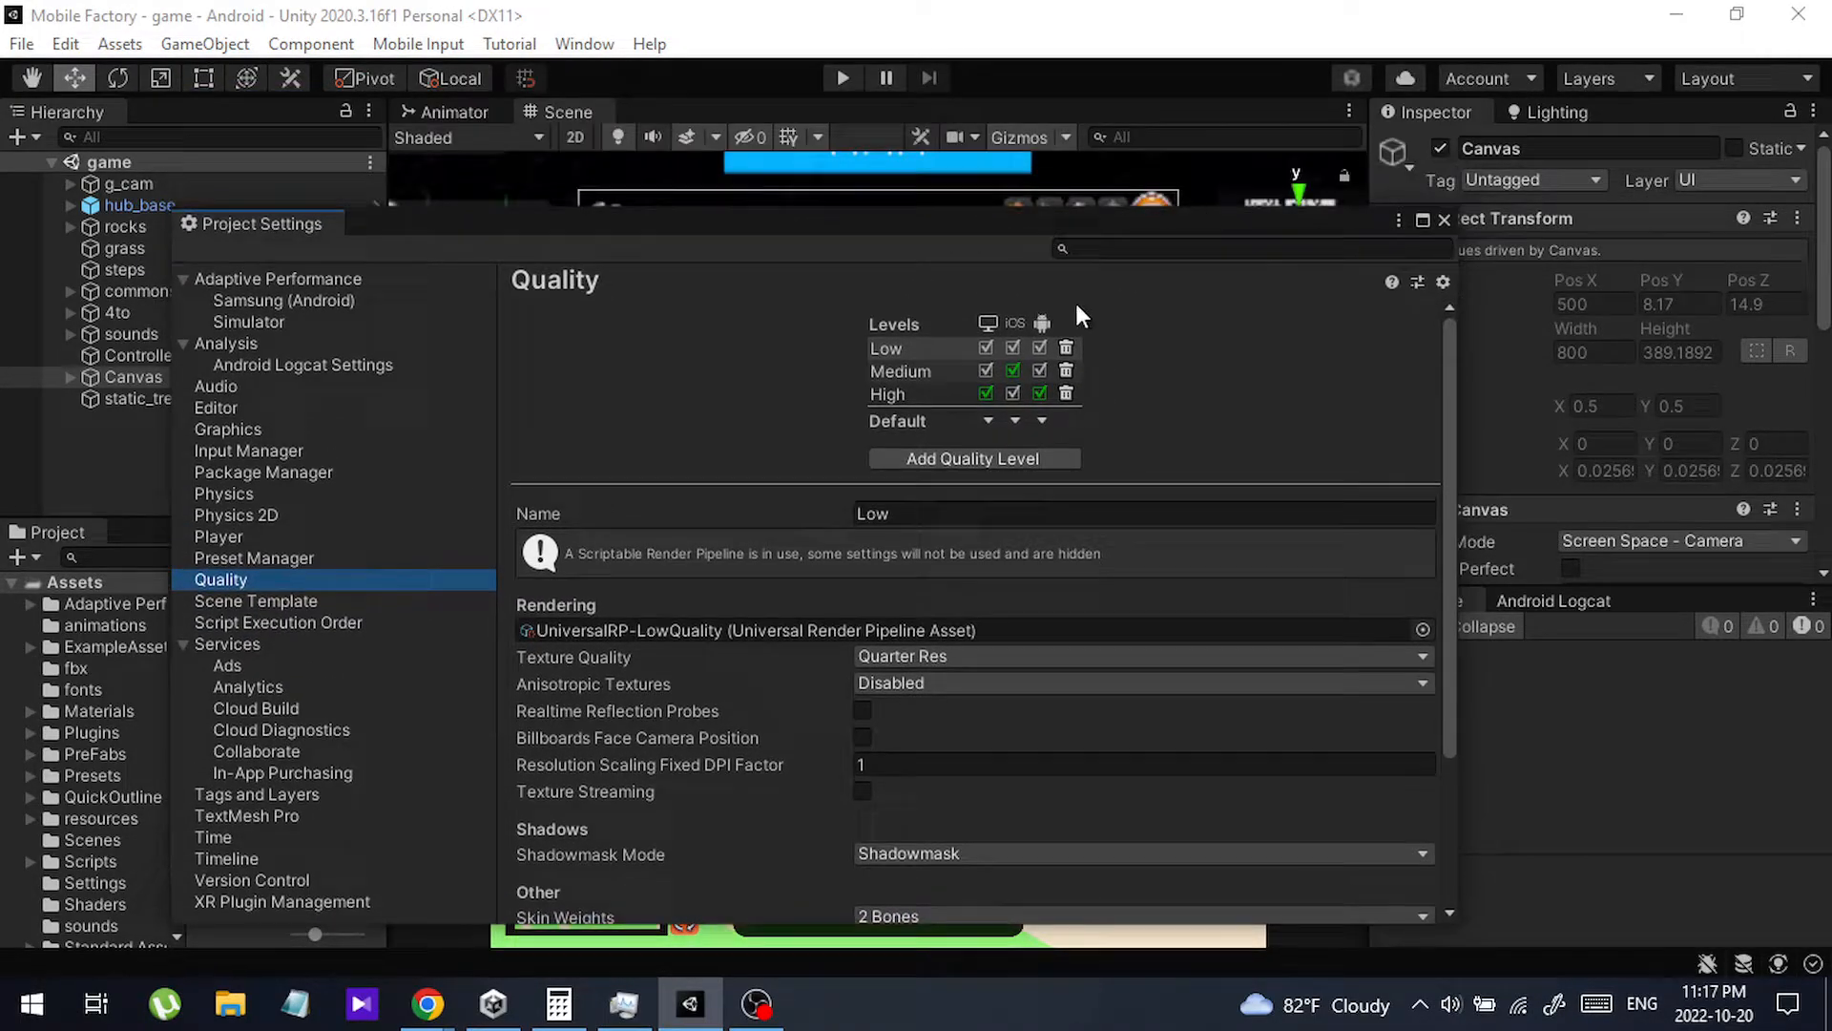
mouse_move(944, 368)
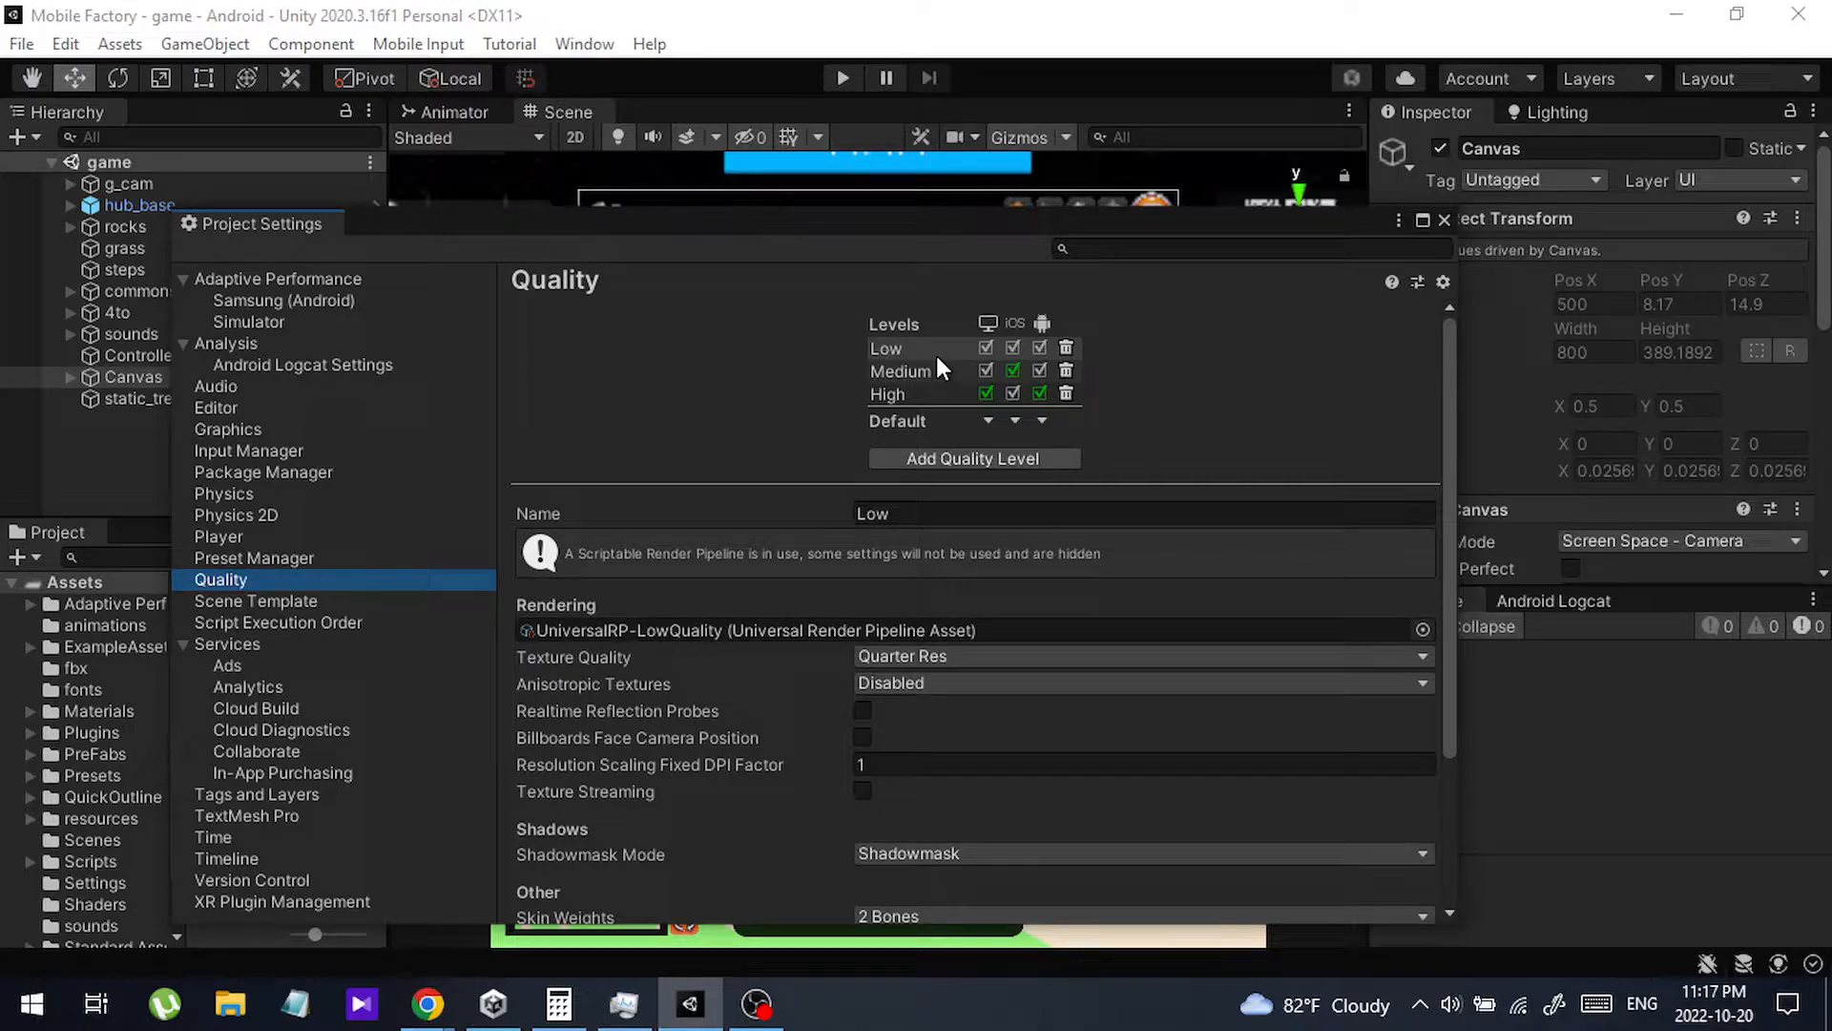
Close the Project Settings window, returning to the Mobile Factory scene
click(1444, 219)
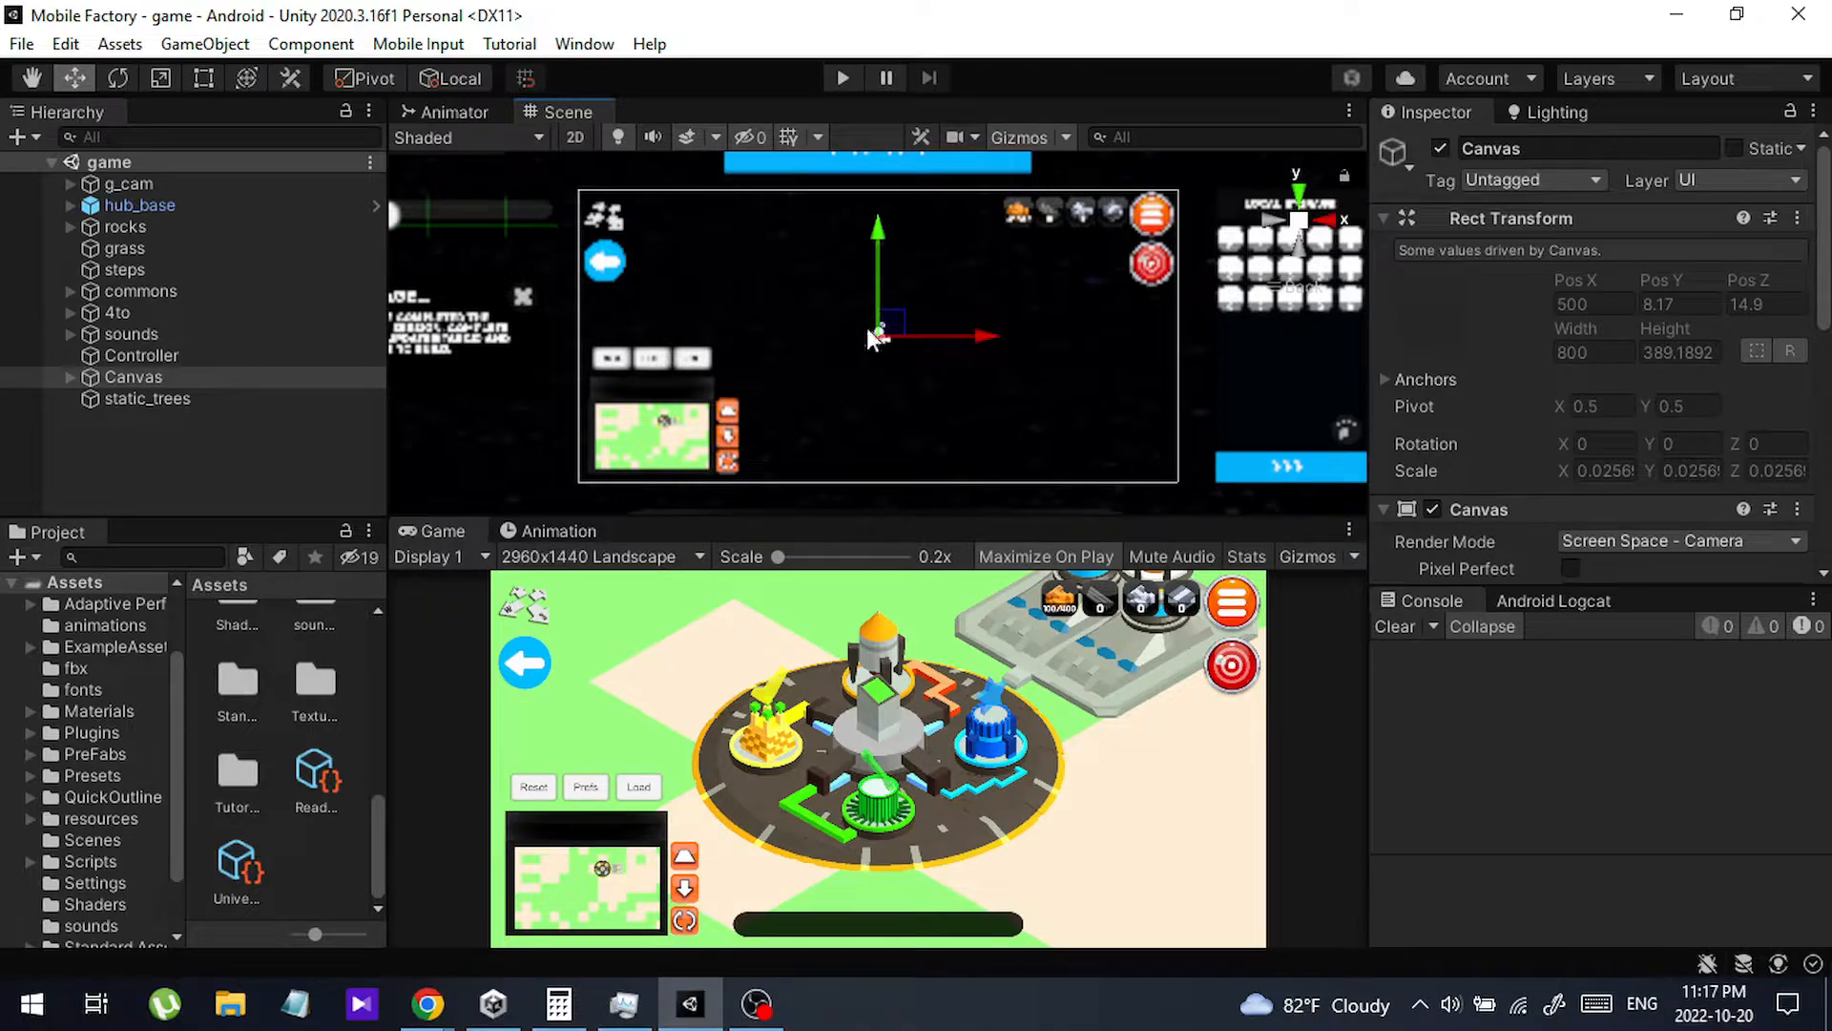
mouse_move(777, 302)
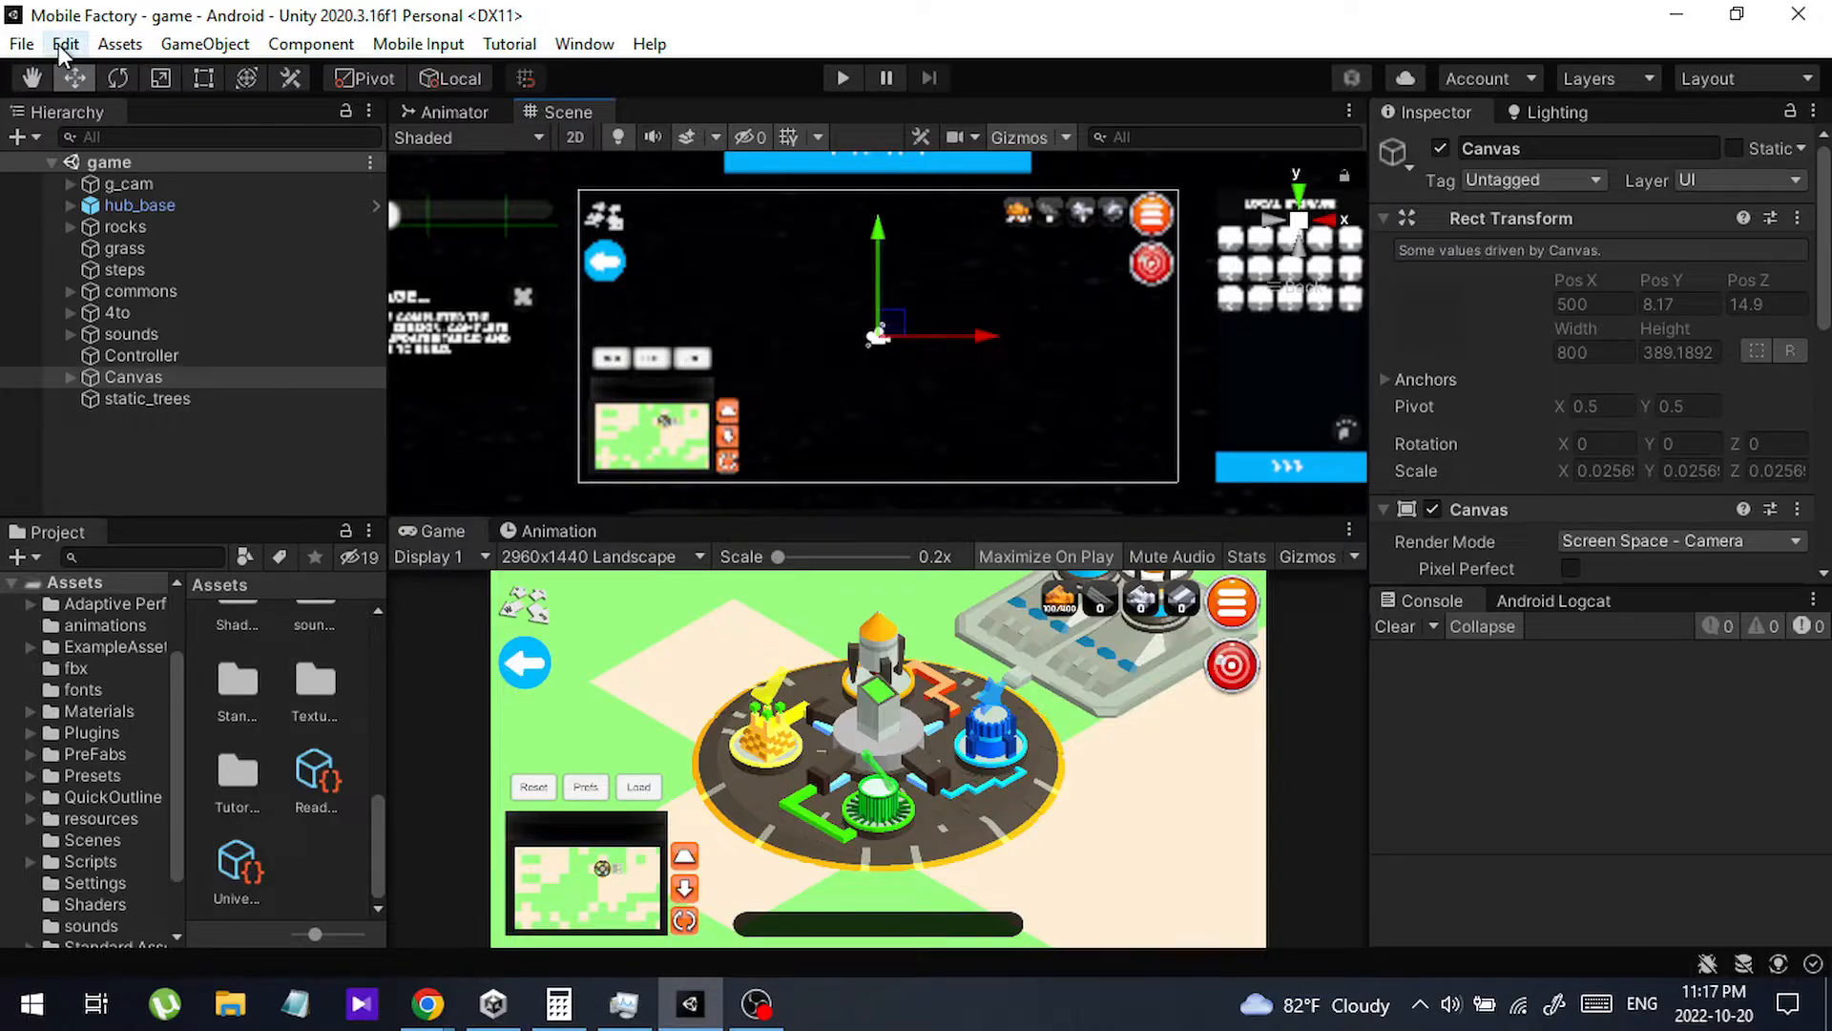
Reopen Project Settings and select High in the Quality levels list
click(64, 43)
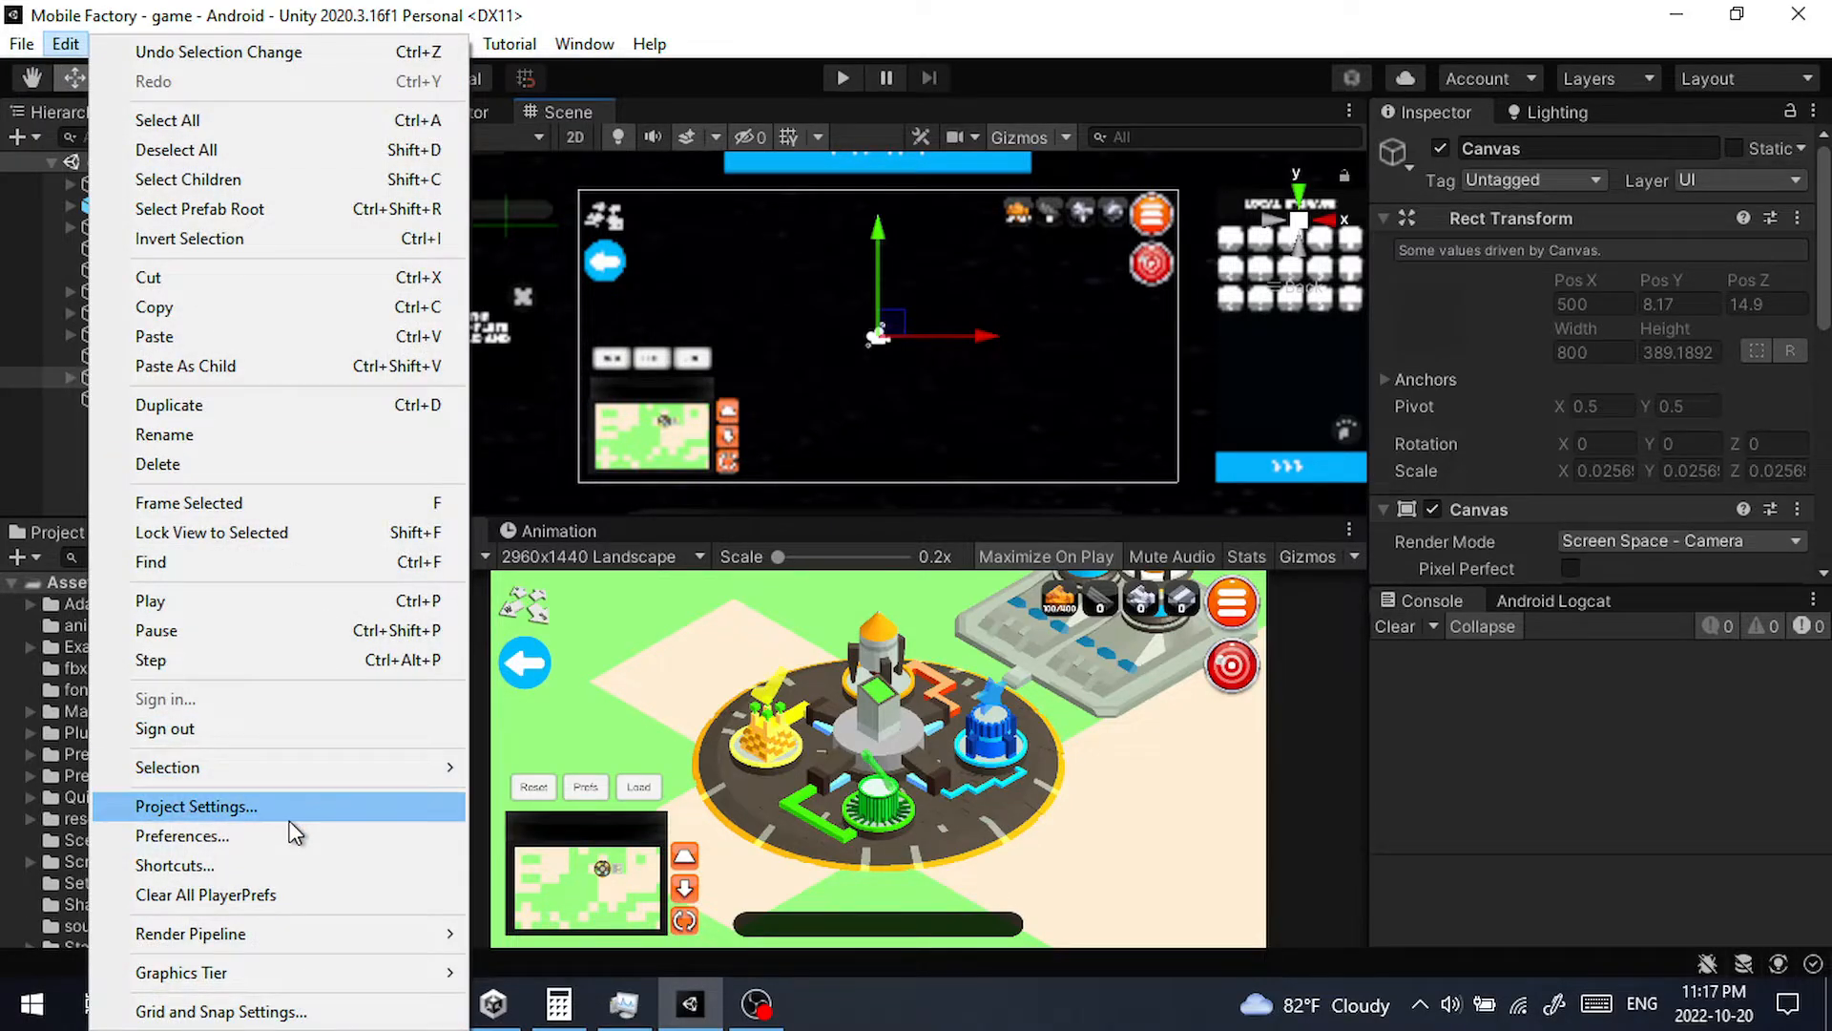
click(195, 806)
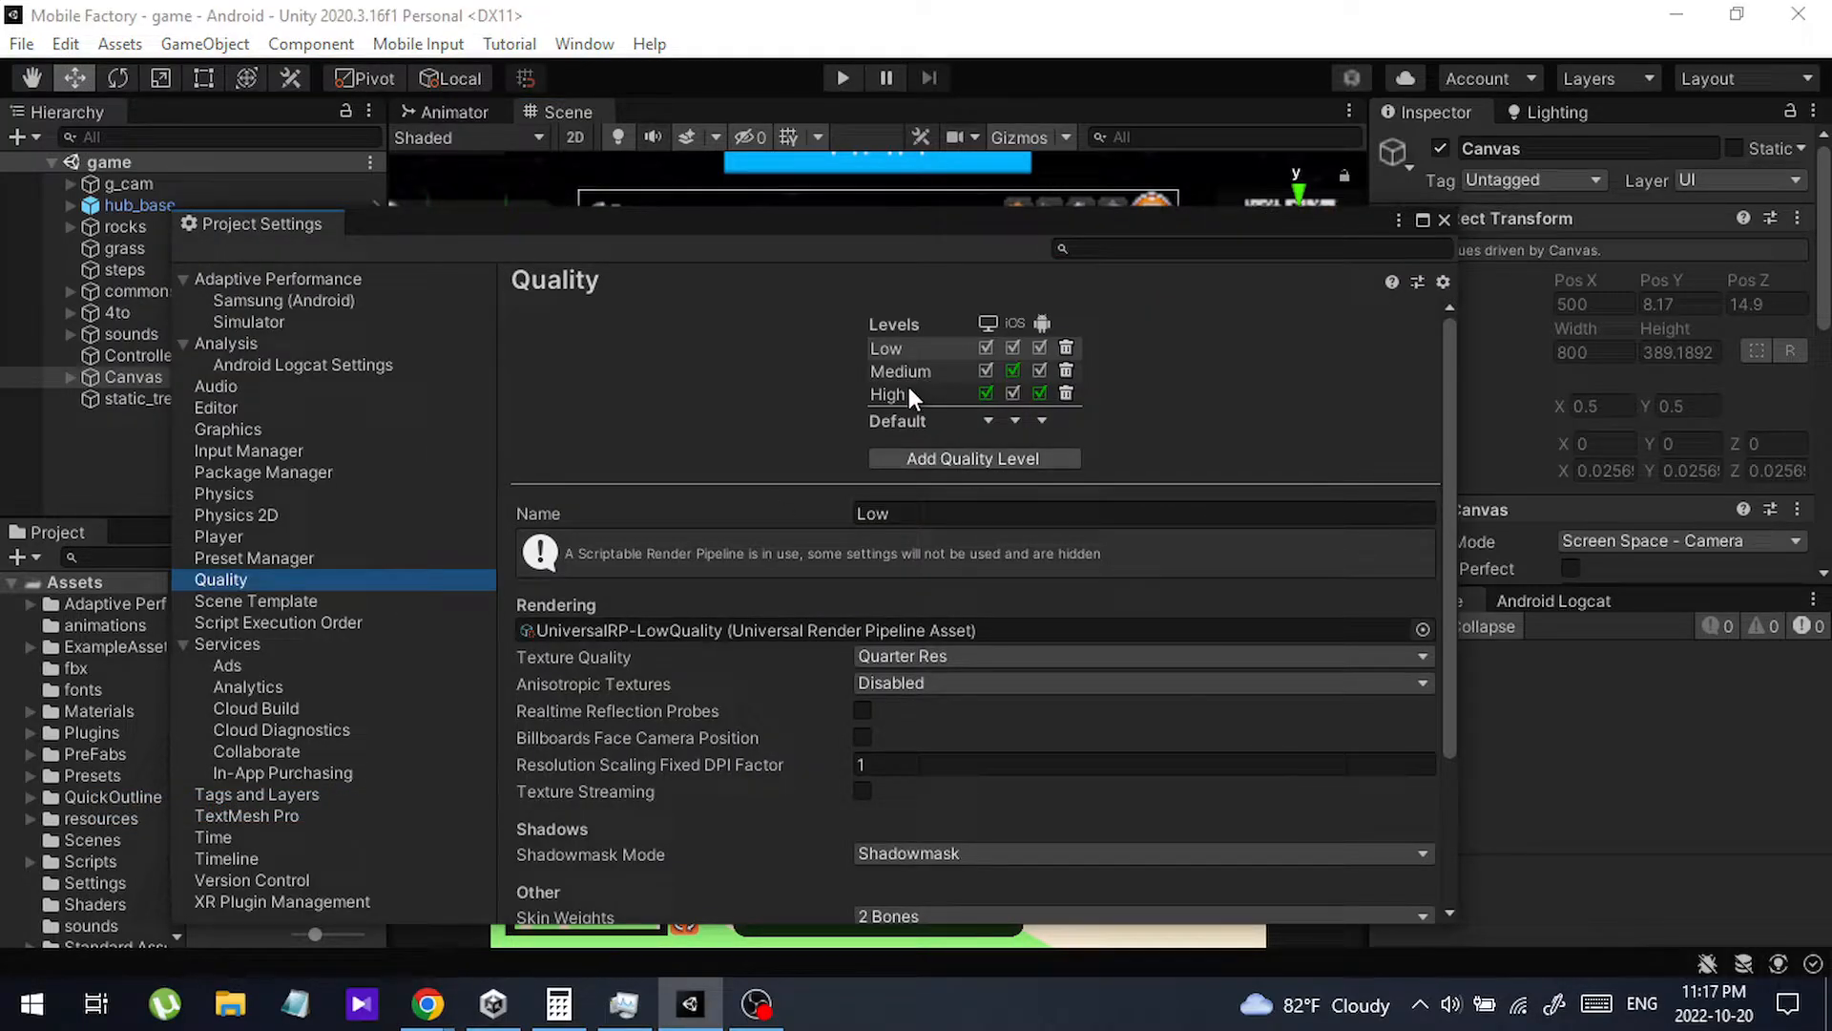
click(889, 395)
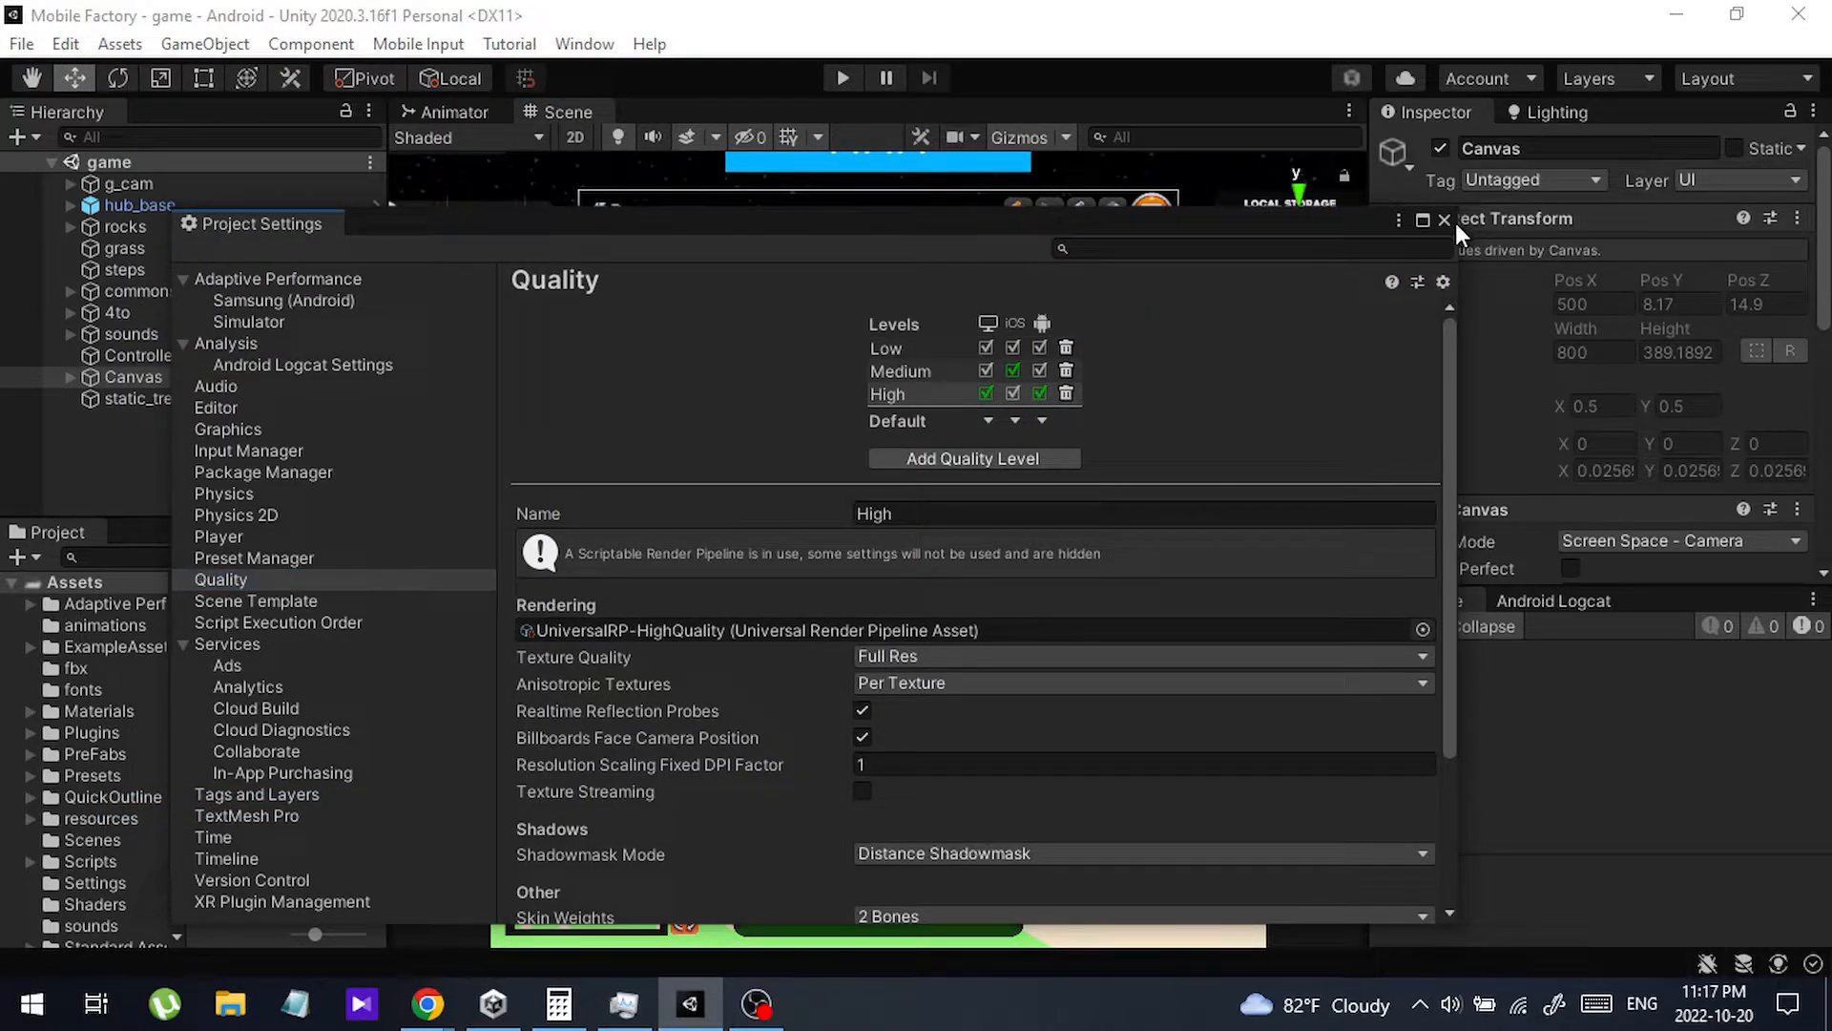
Close Project Settings so the Mobile Factory Scene view renders sharply at High quality
click(1446, 219)
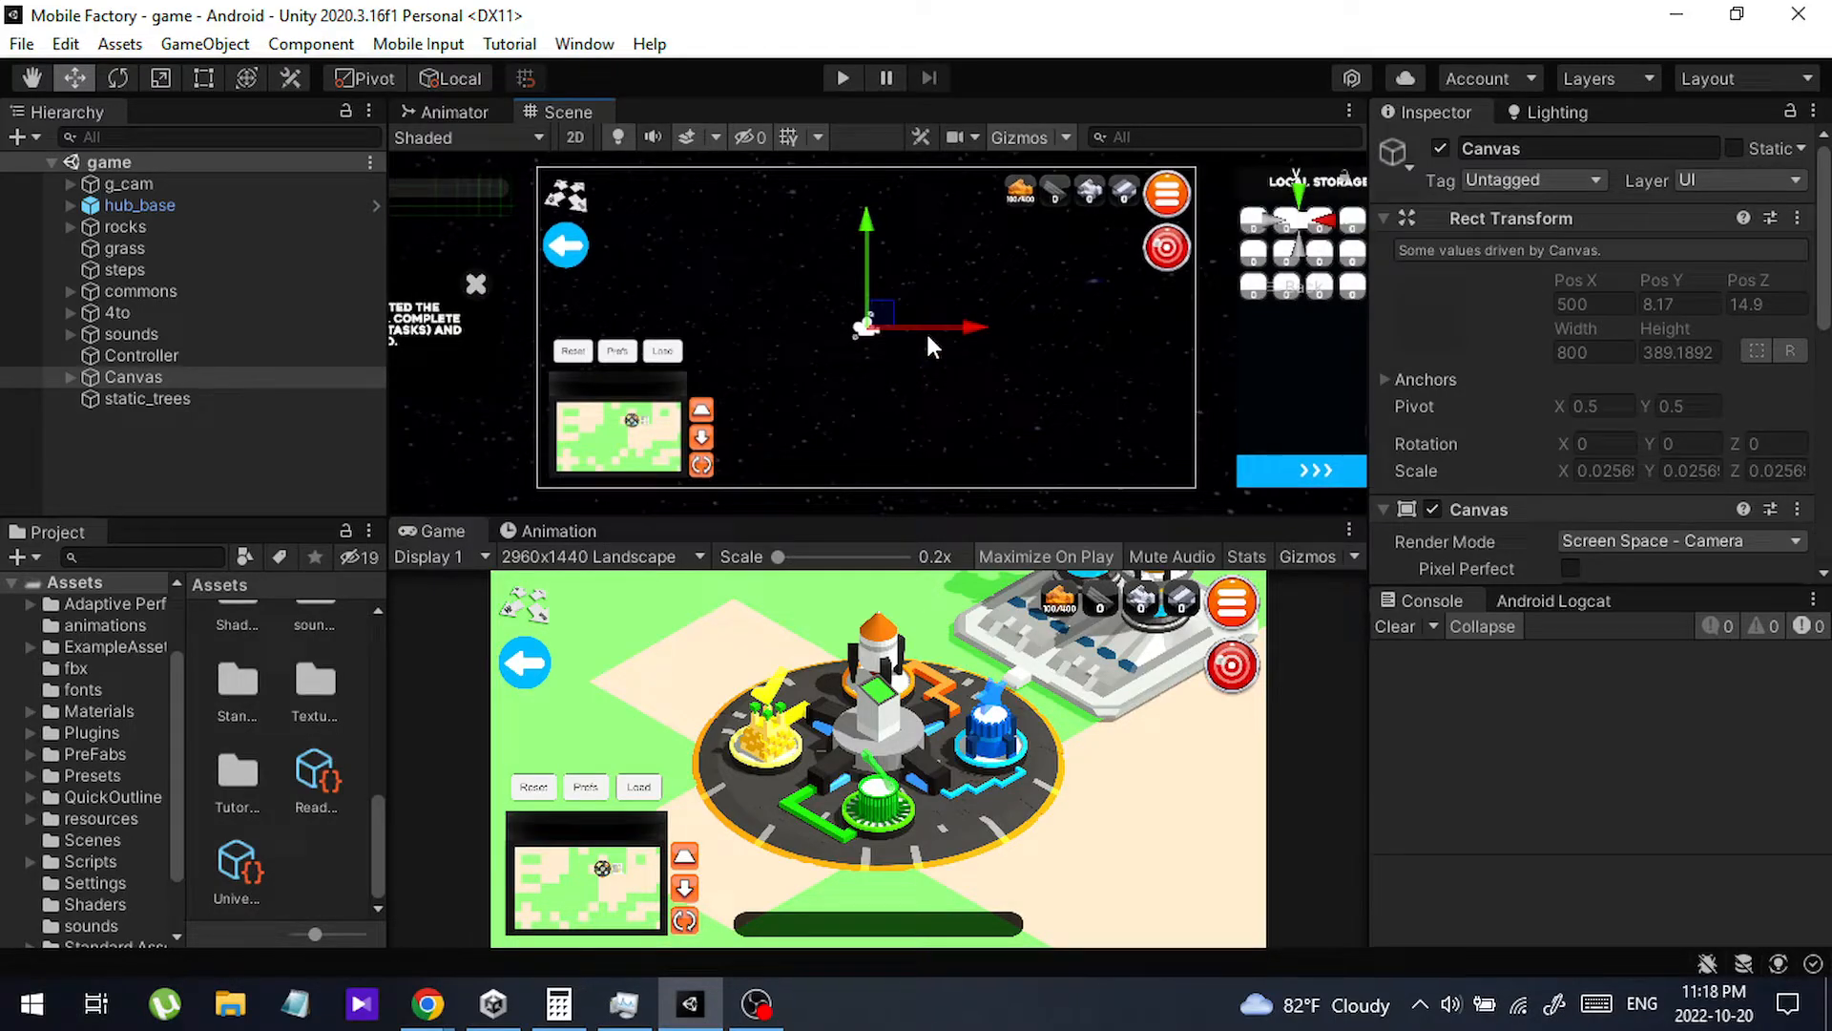
mouse_move(935, 368)
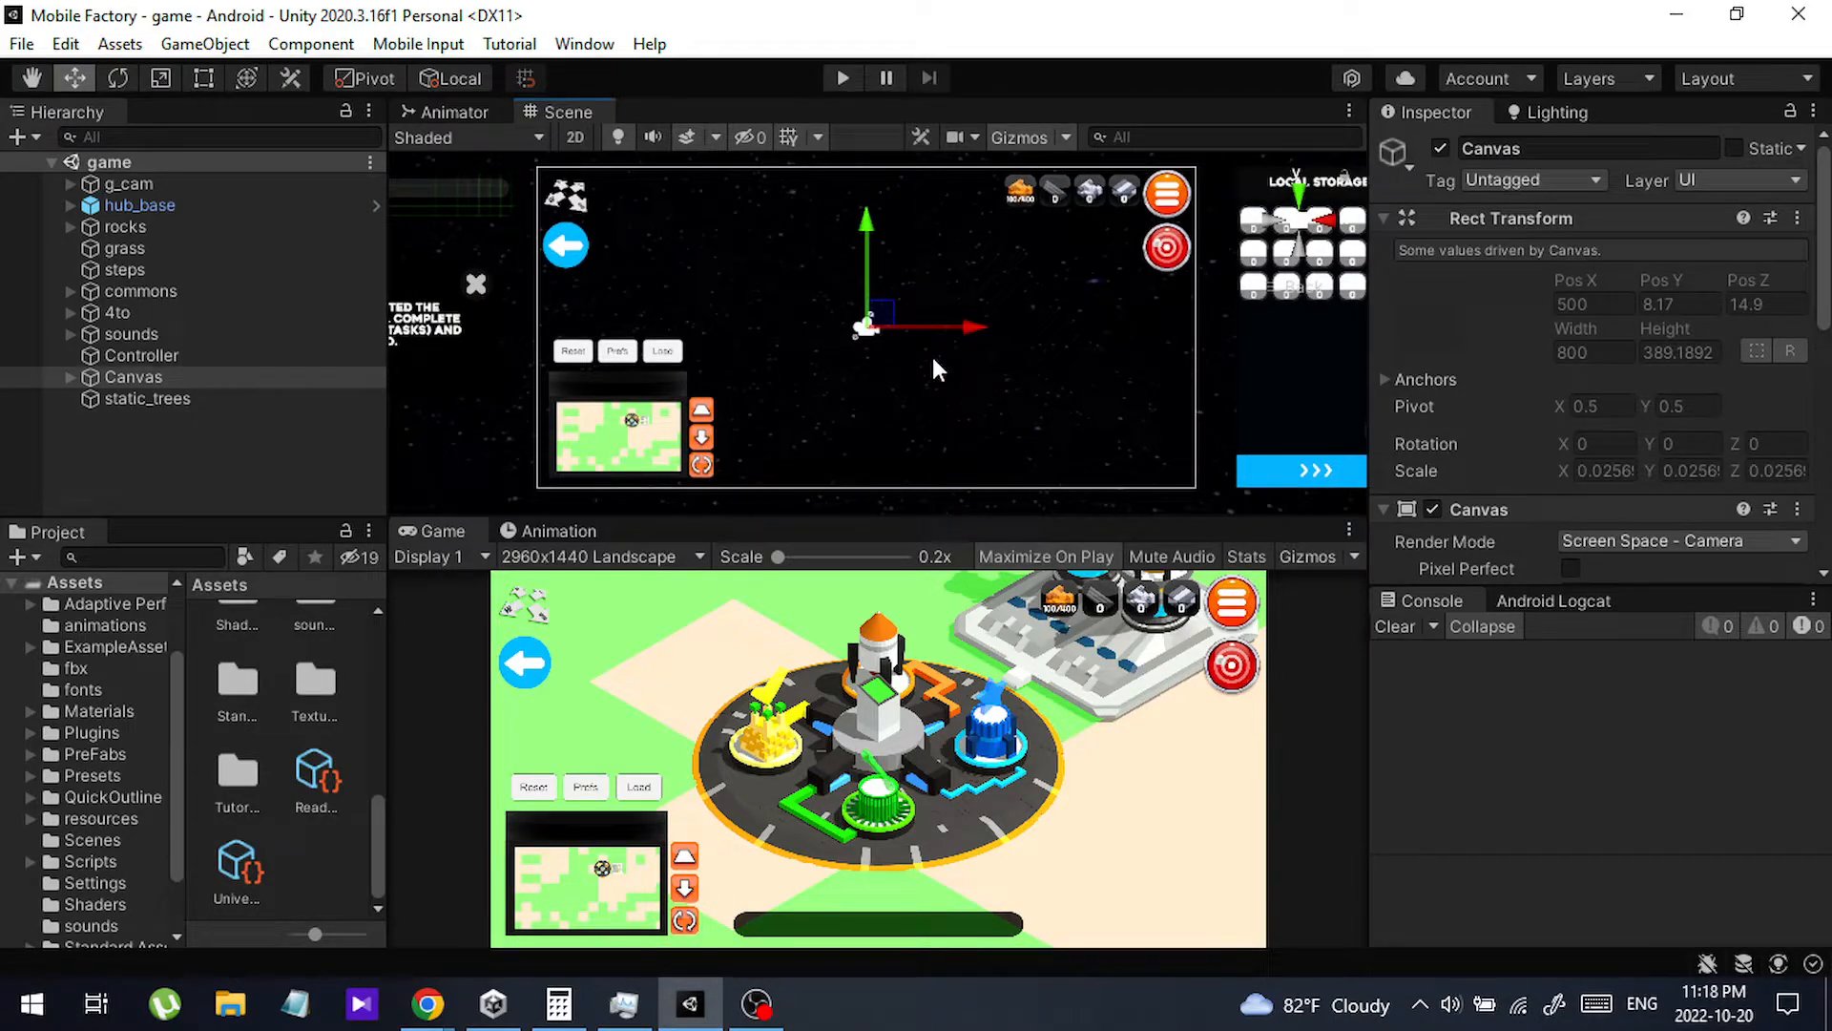